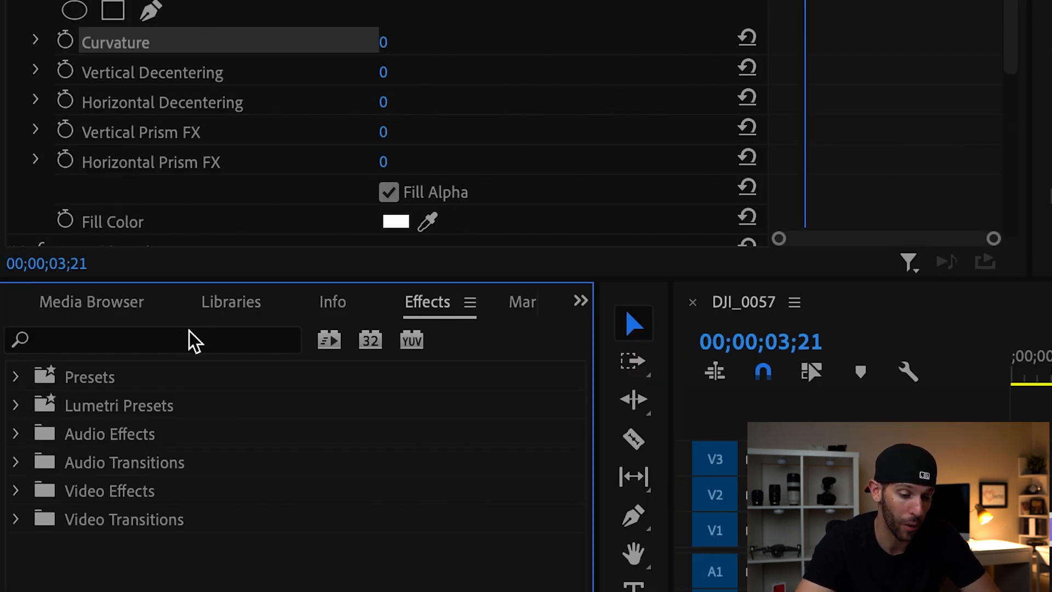
Search the Effects panel for 'len' to list Video Effects > Distort > Lens Distortion.
text(lens dis)
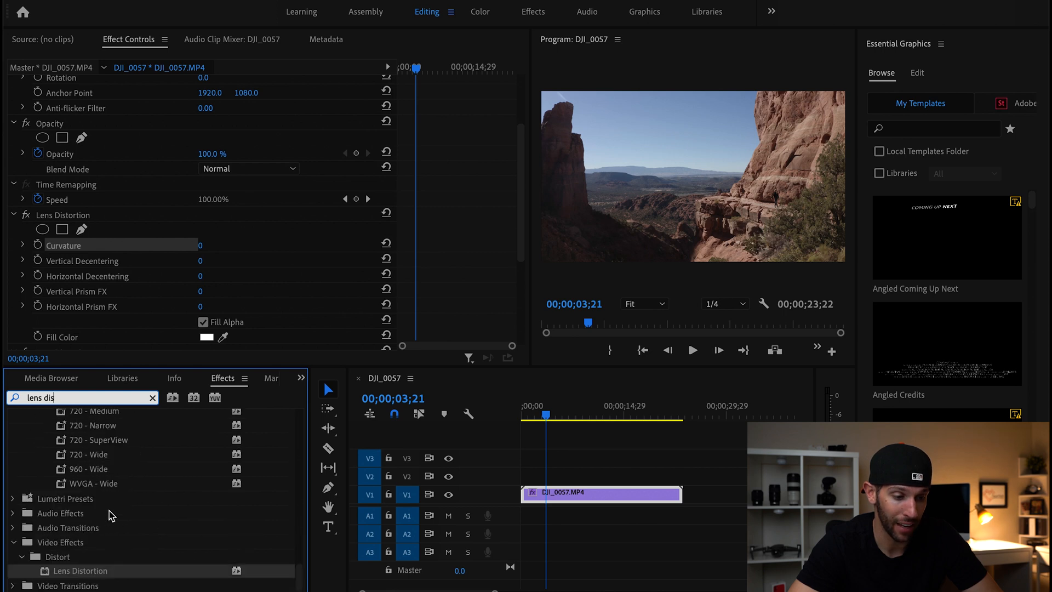
mouse_move(51, 560)
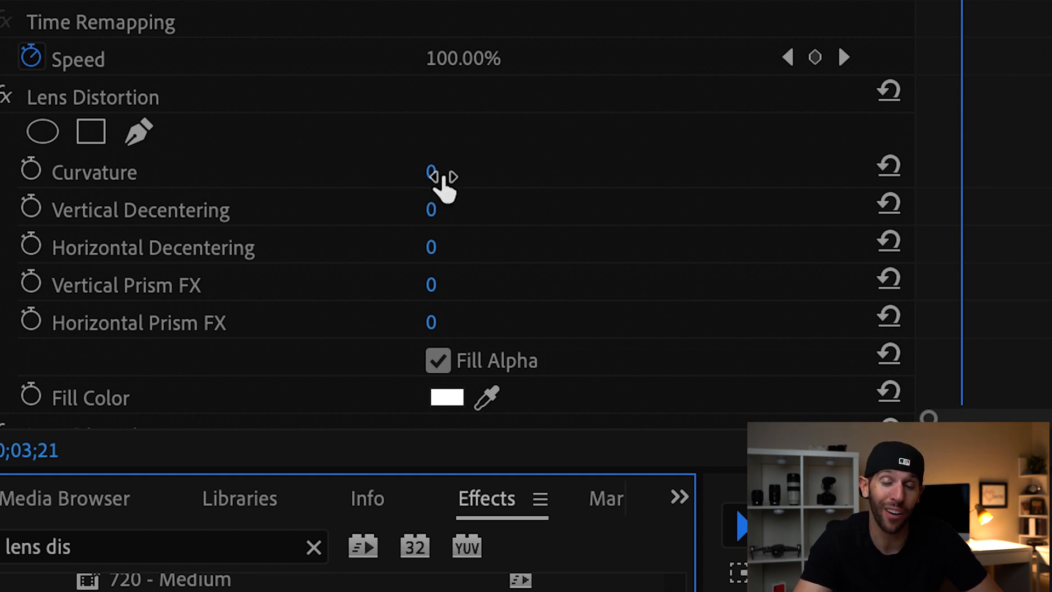
Set the DJI_0057 clip's Lens Distortion Curvature to -10 in Effect Controls.
double_click(430, 171)
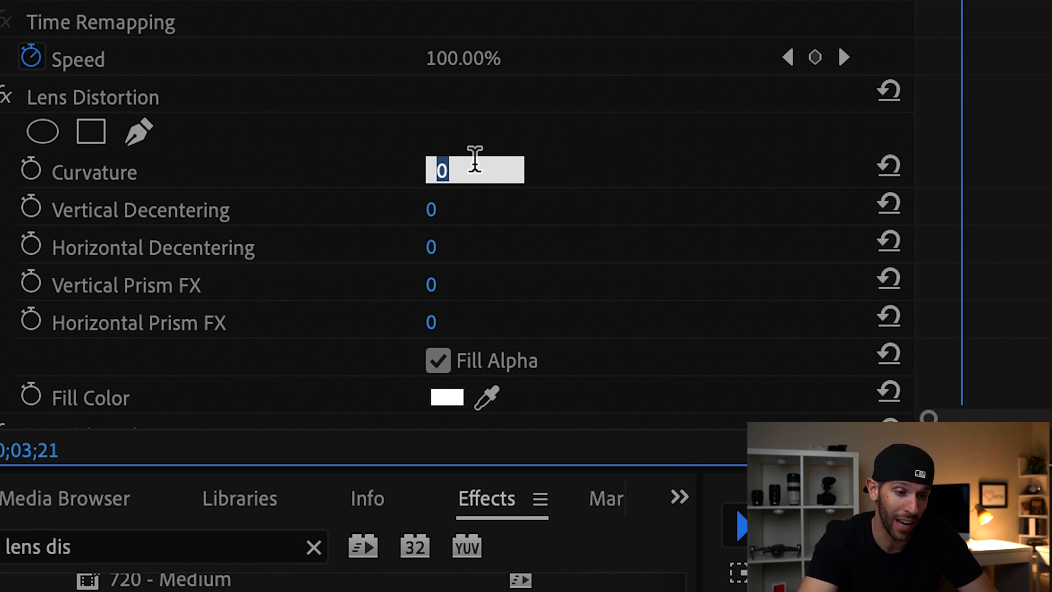
text(-10)
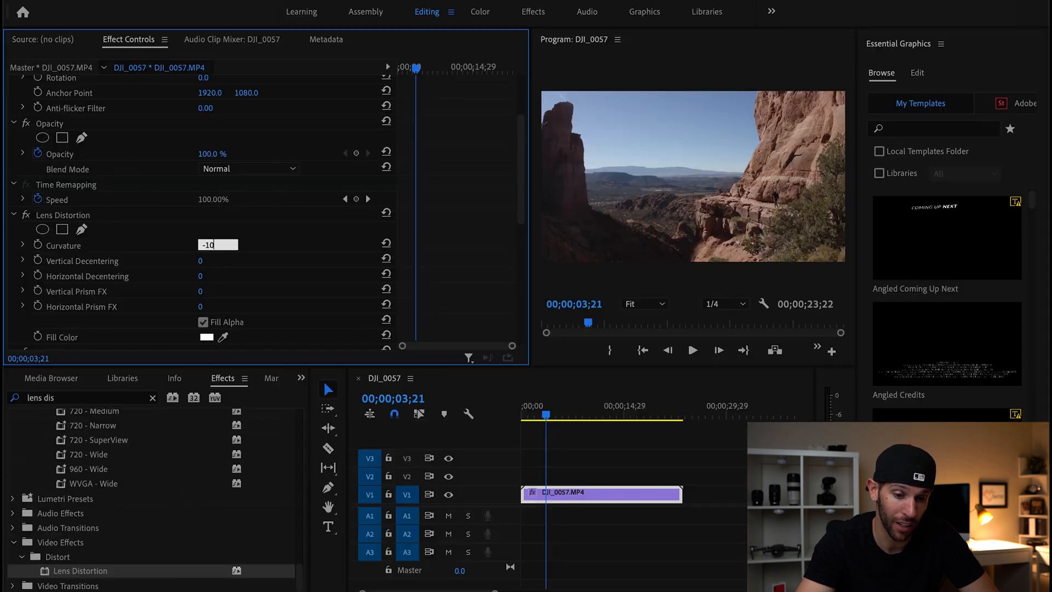